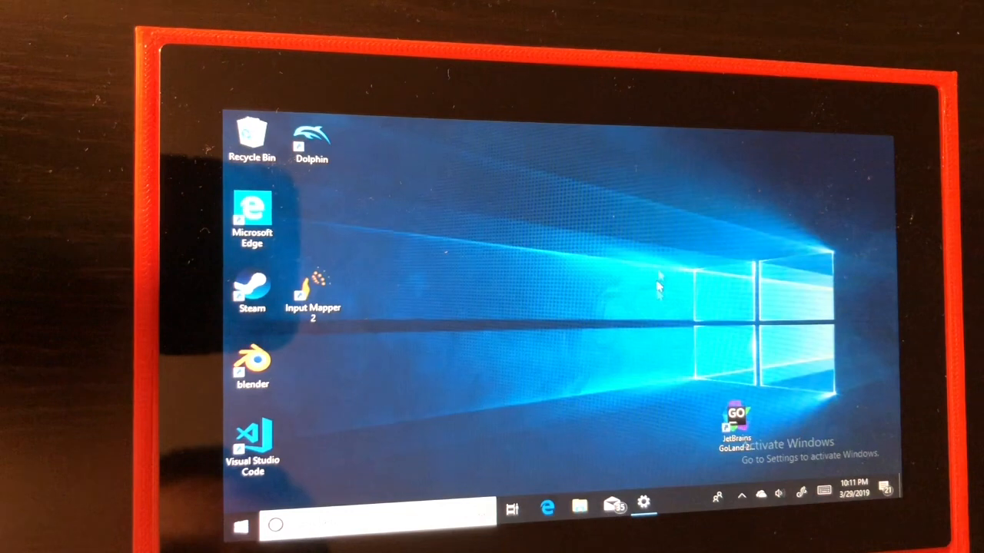
pyautogui.moveTo(658, 295)
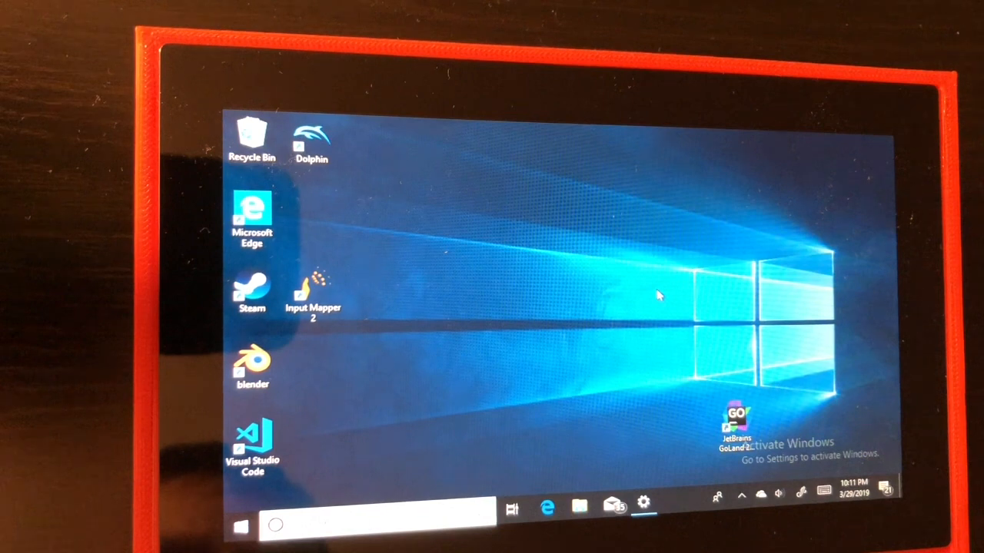
pyautogui.moveTo(614, 323)
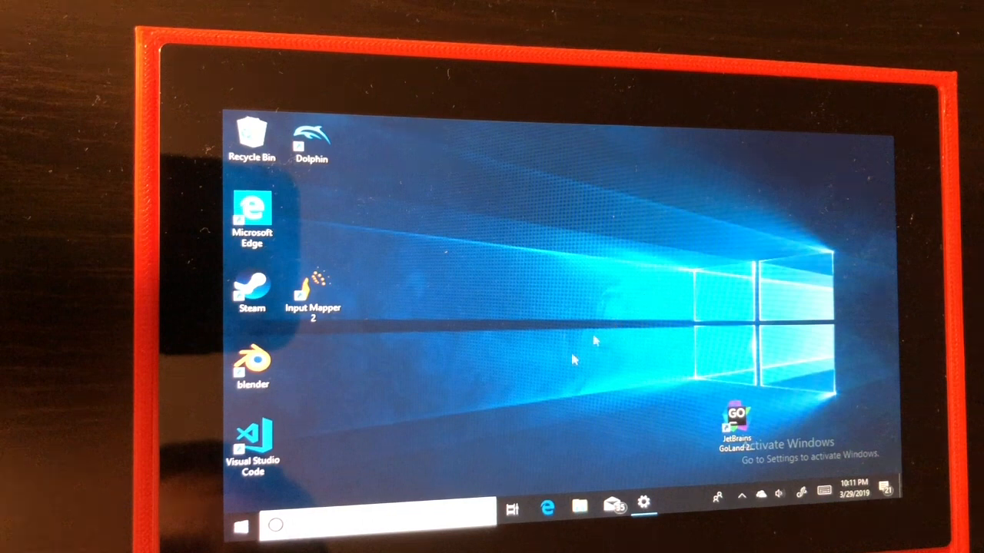
pyautogui.moveTo(484, 467)
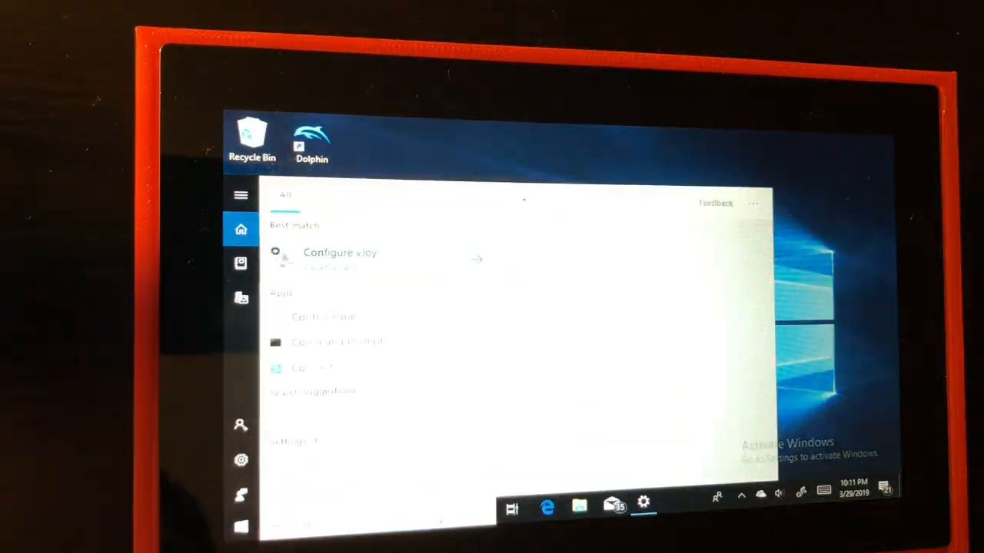
# Run the vJoy configuration tool with admin permission, then close it
pyautogui.click(339, 252)
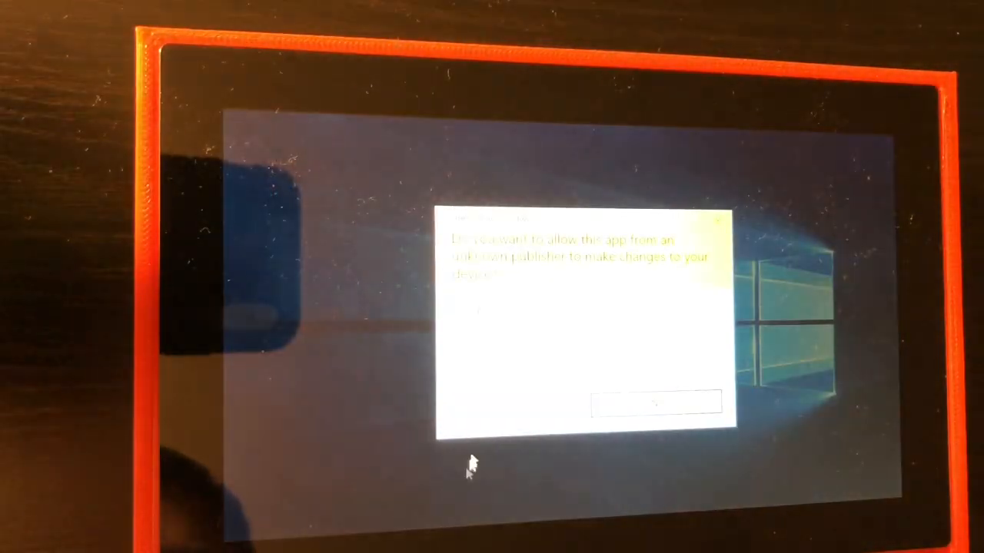
pyautogui.click(658, 403)
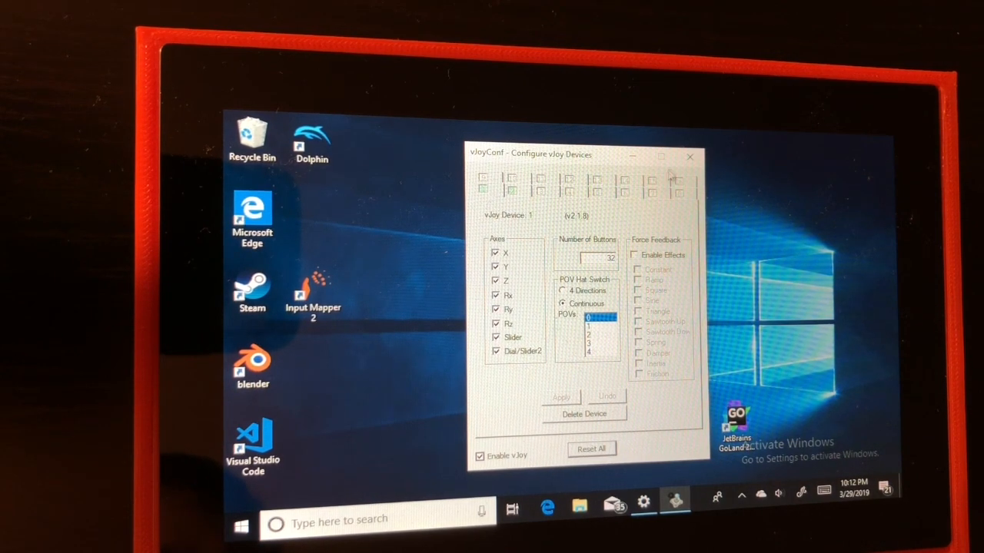
pyautogui.click(689, 156)
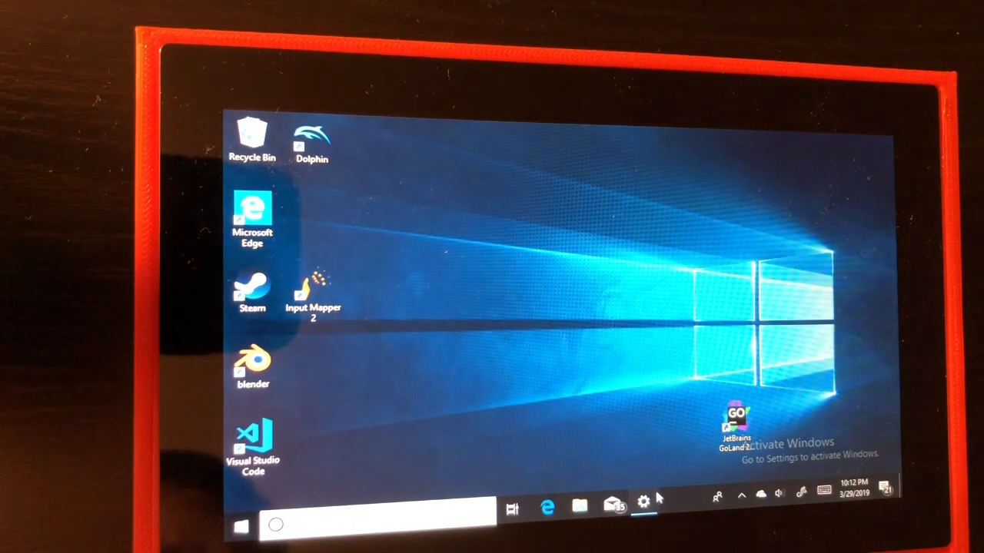
# In Settings Bluetooth & other devices, add and pair the Joy-Con (L) controller
pyautogui.click(642, 504)
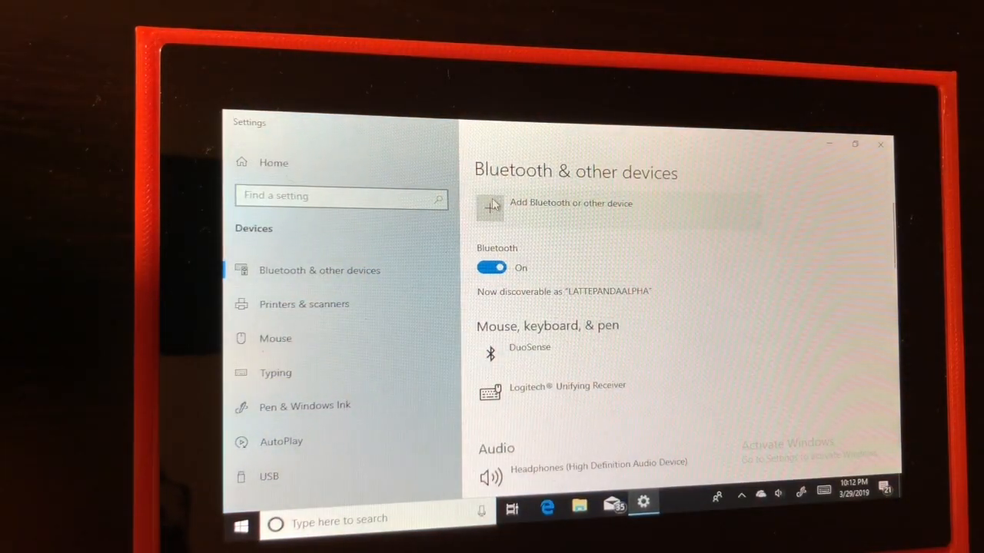
pyautogui.click(488, 207)
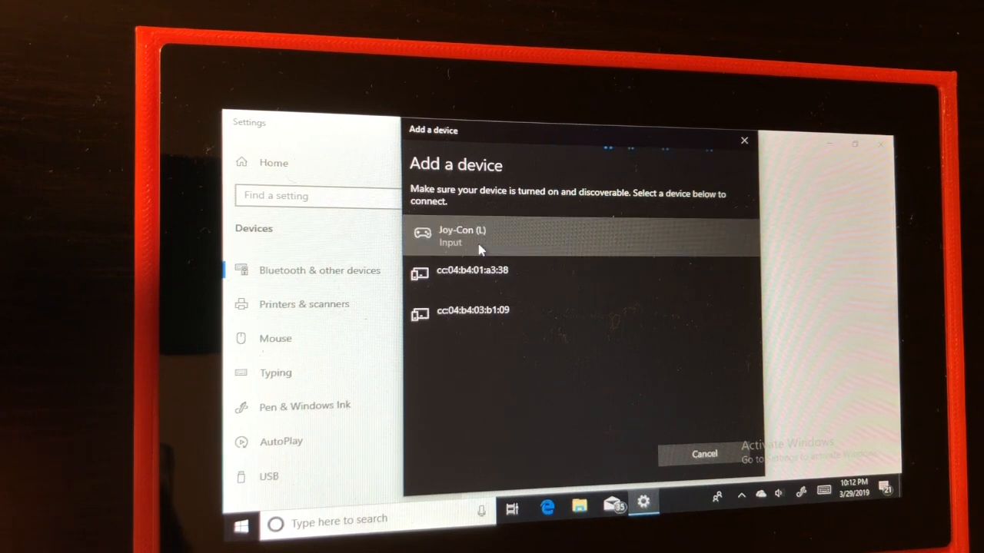
pyautogui.click(461, 237)
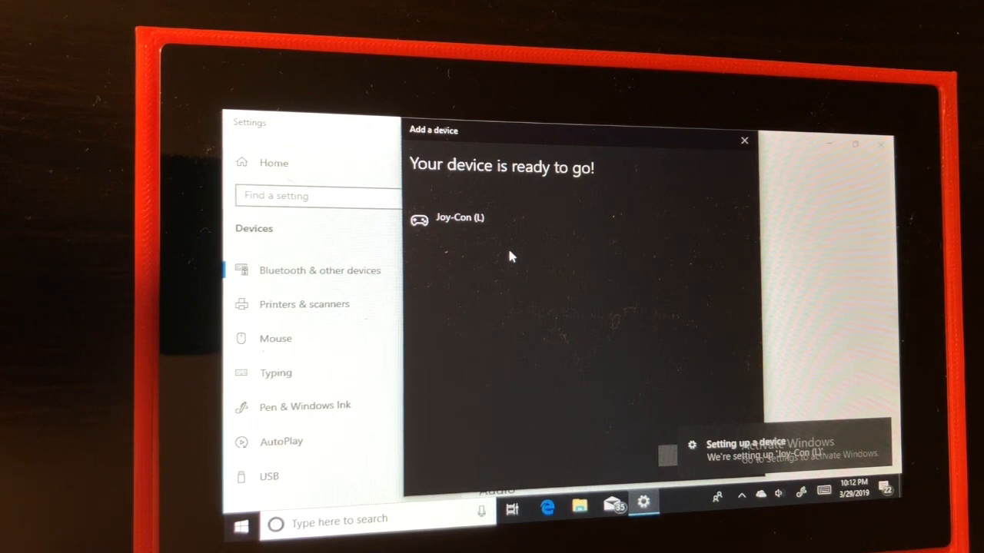
pyautogui.moveTo(566, 295)
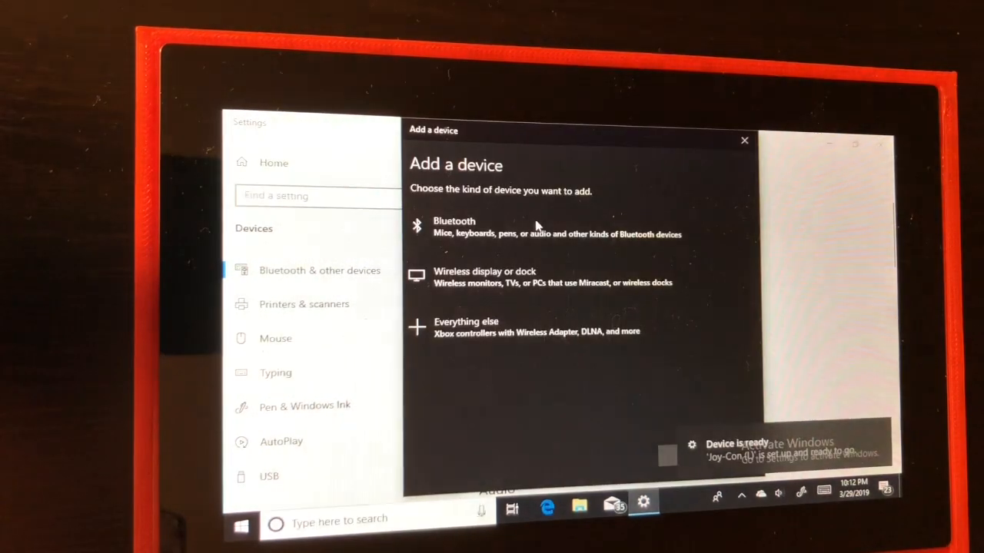
# Add a second Bluetooth device and finish pairing the Joy-Con (R) controller
pyautogui.click(453, 228)
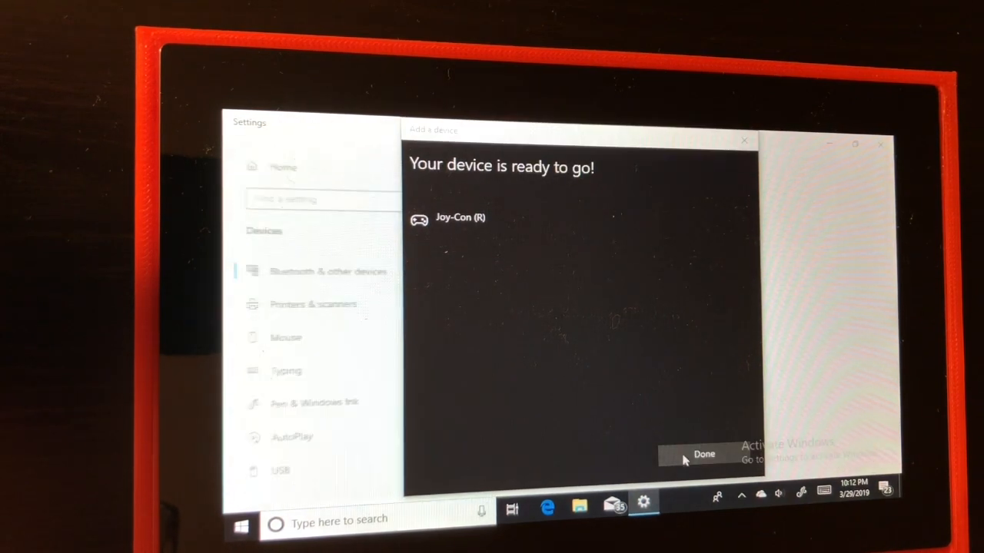
pyautogui.click(704, 453)
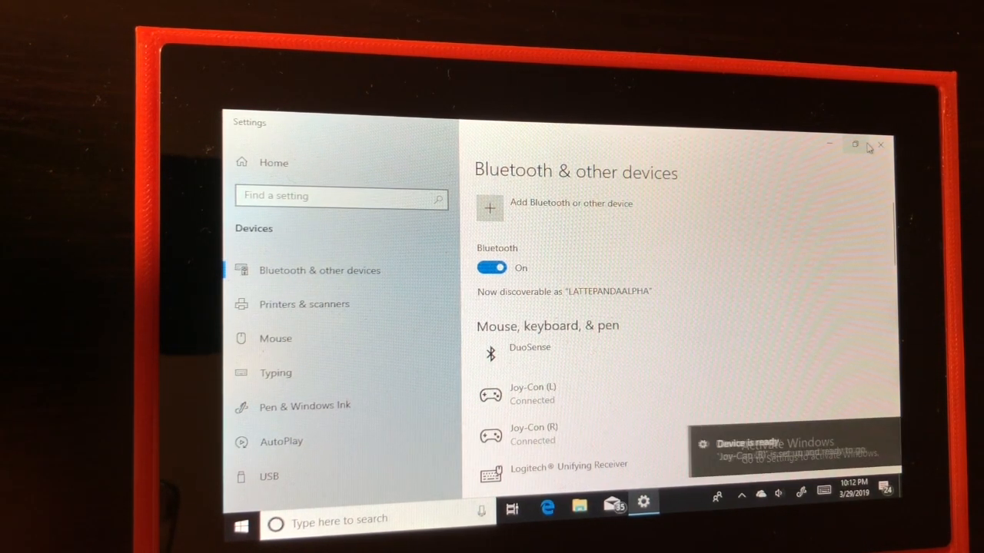
# Close Settings and browse to the JoyCon-Driver-master folder in Downloads
pyautogui.click(881, 144)
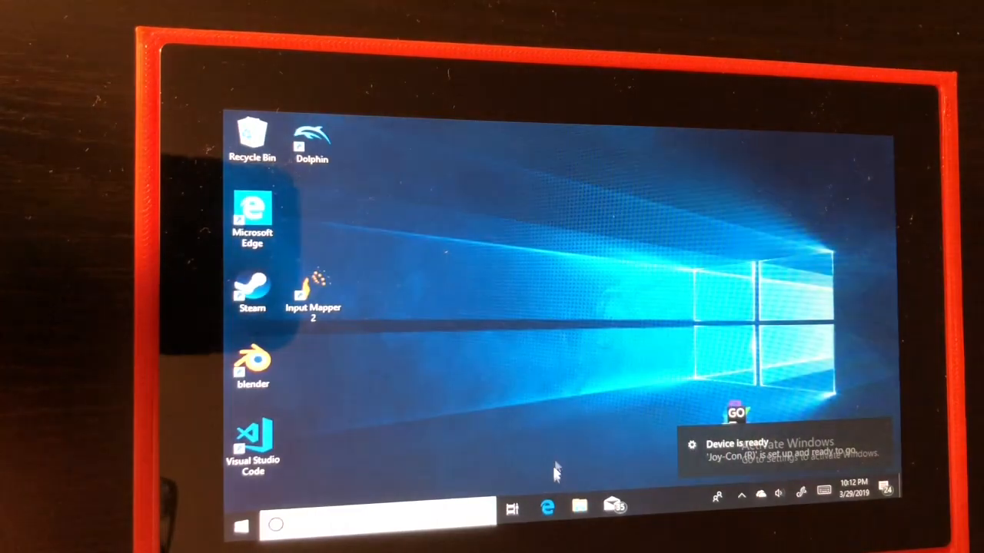
pyautogui.click(579, 505)
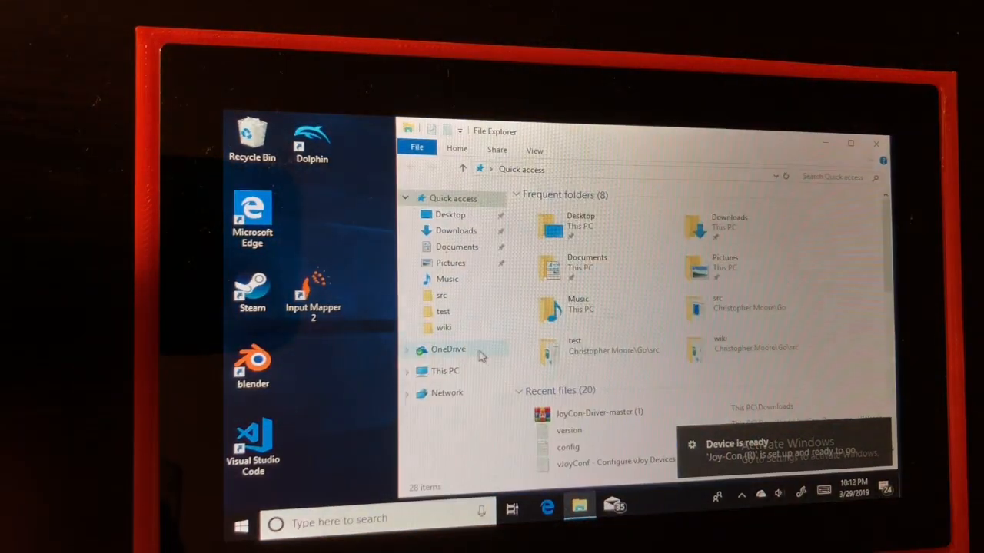
pyautogui.click(455, 230)
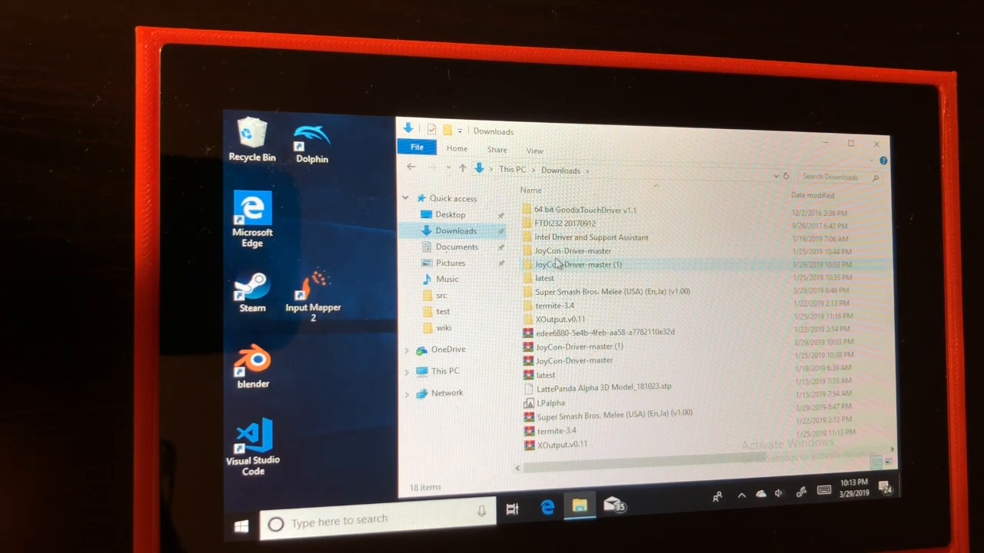
pyautogui.doubleClick(576, 265)
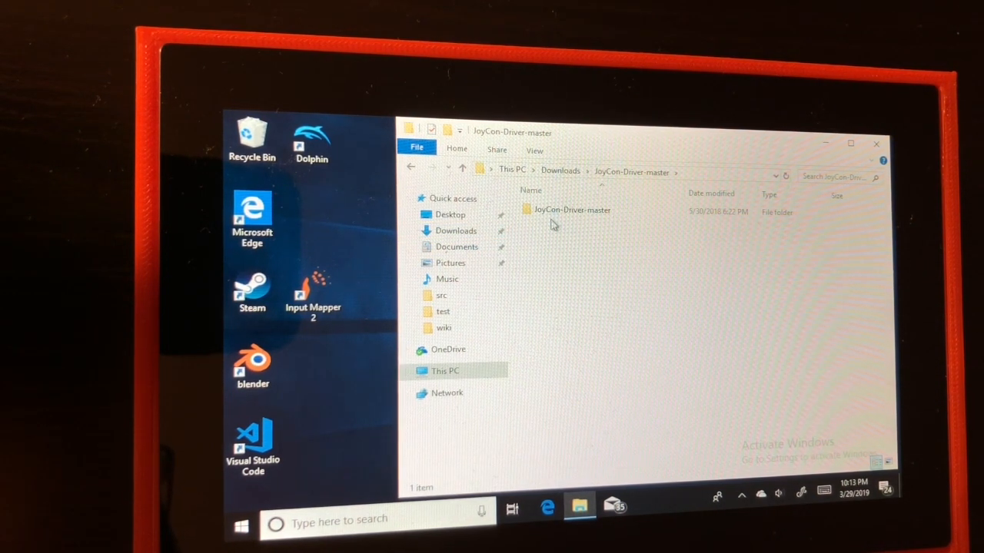
# Go through JoyCon-Driver-master > build > Release and launch joycon-driver.exe
pyautogui.doubleClick(572, 209)
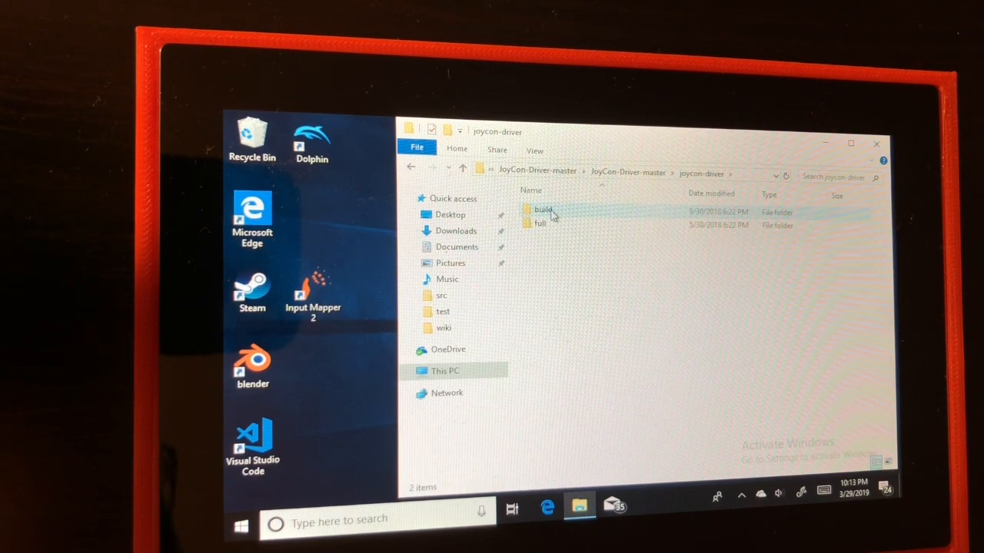
pyautogui.doubleClick(543, 210)
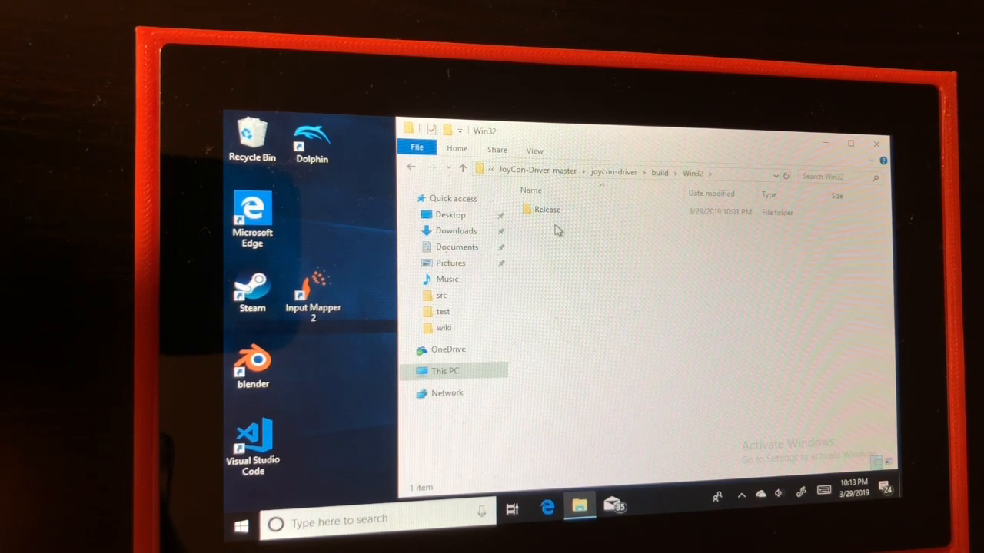
pyautogui.doubleClick(547, 209)
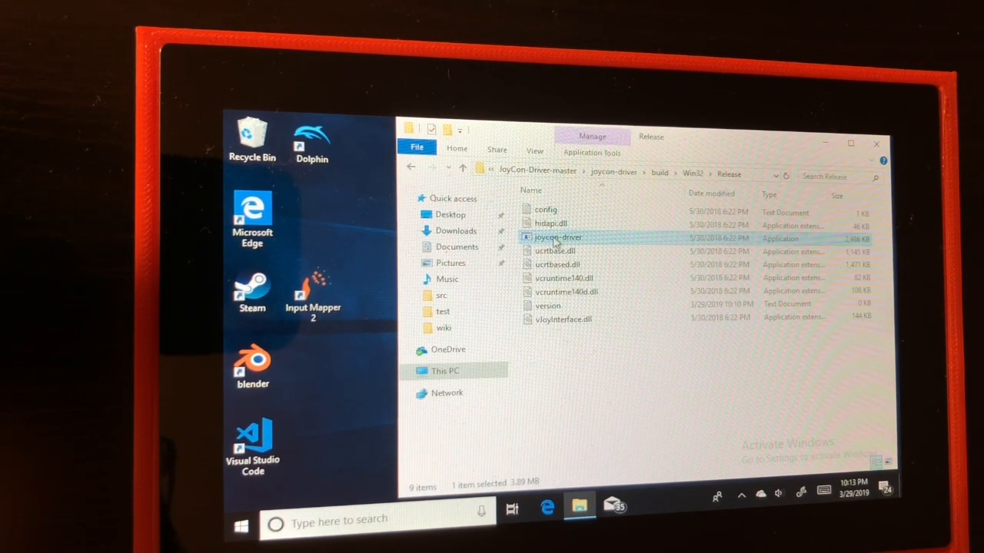
pyautogui.doubleClick(557, 237)
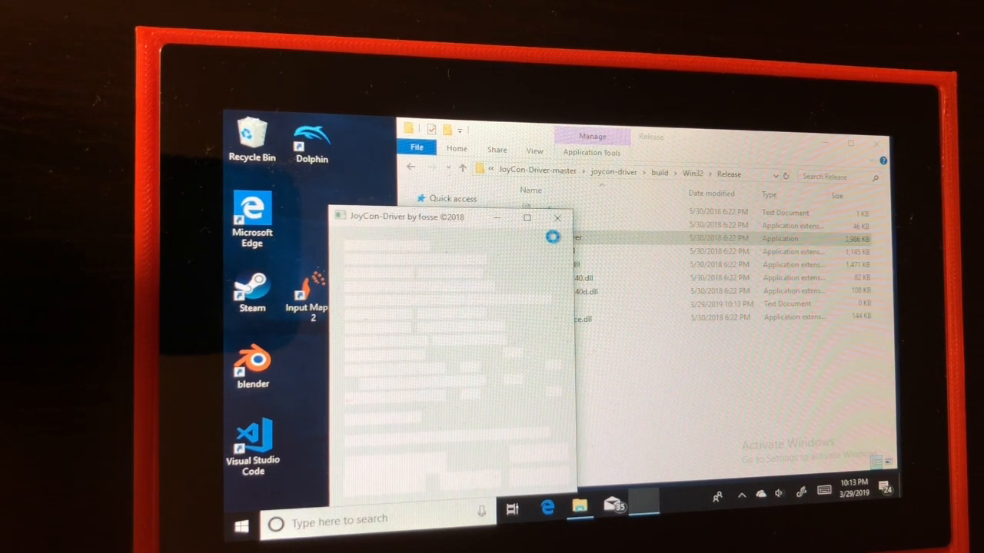
# Dismiss the update notice, enable Reverse Stick Y, and start the Joy-Con driver
pyautogui.click(385, 483)
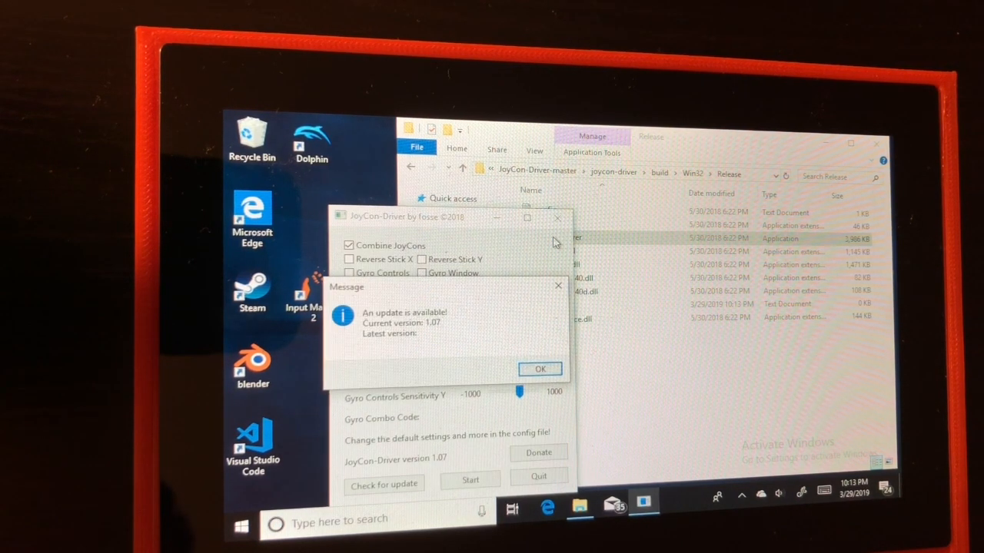
pyautogui.click(539, 369)
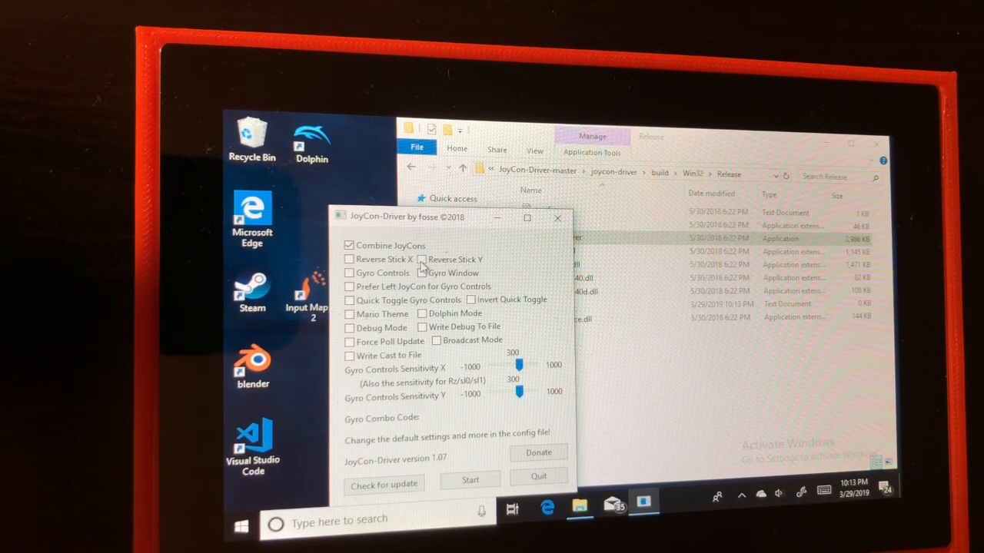
pyautogui.click(422, 258)
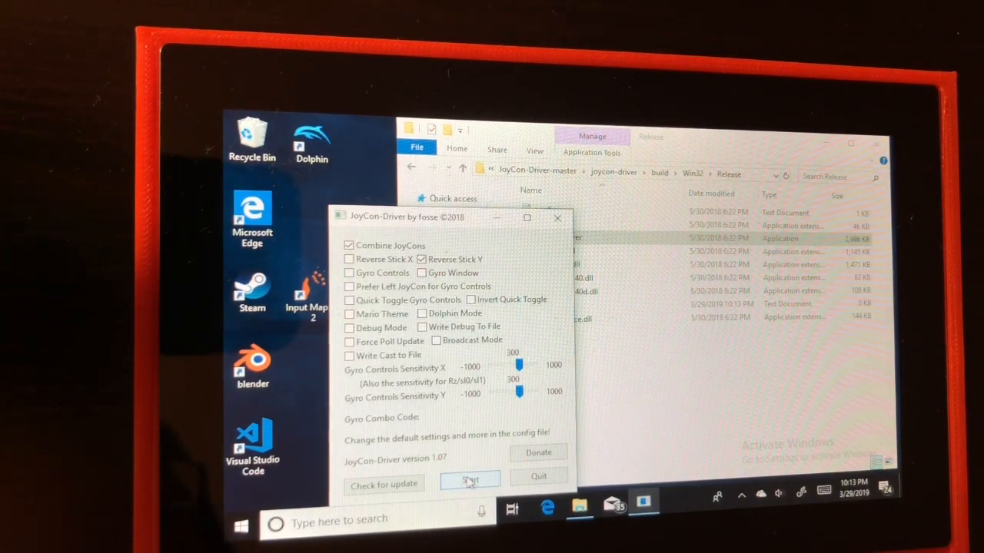
pyautogui.click(470, 480)
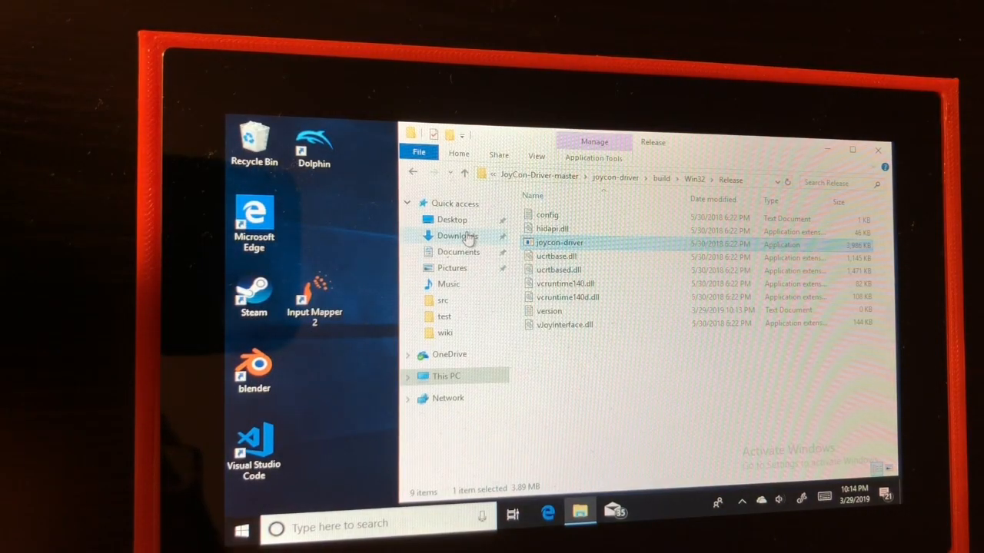
# From Downloads, launch XOutput.exe in the XOutput v0.11 folder
pyautogui.click(458, 237)
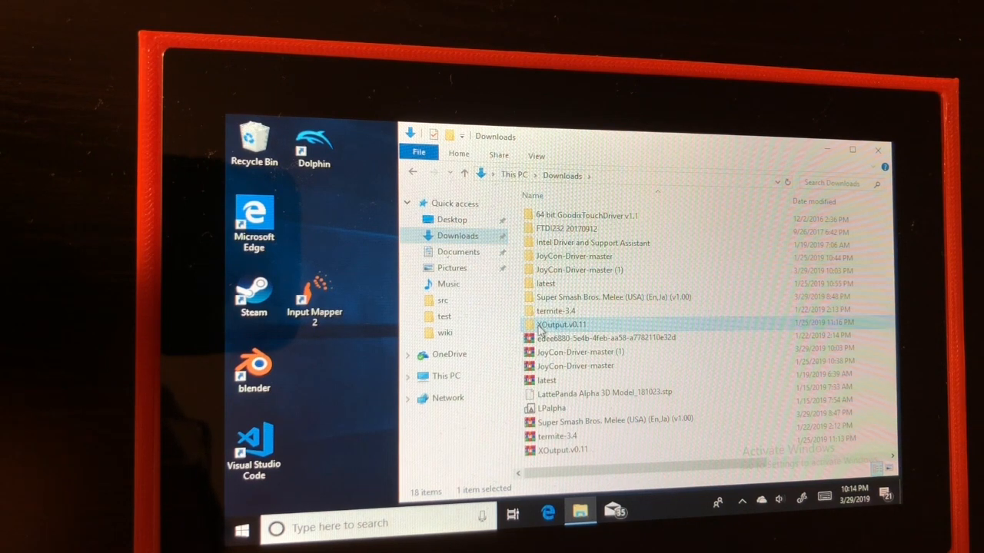
pyautogui.doubleClick(559, 325)
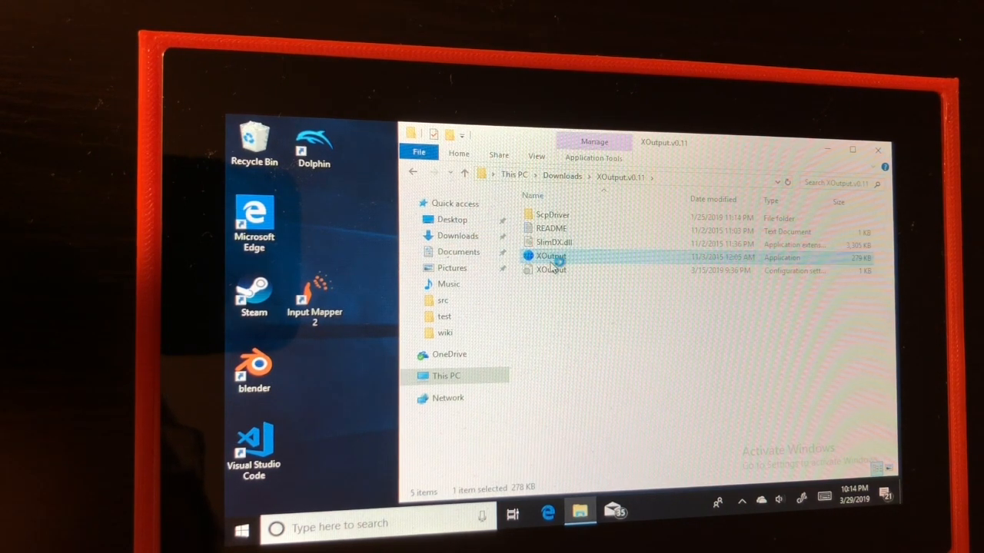
pyautogui.doubleClick(550, 255)
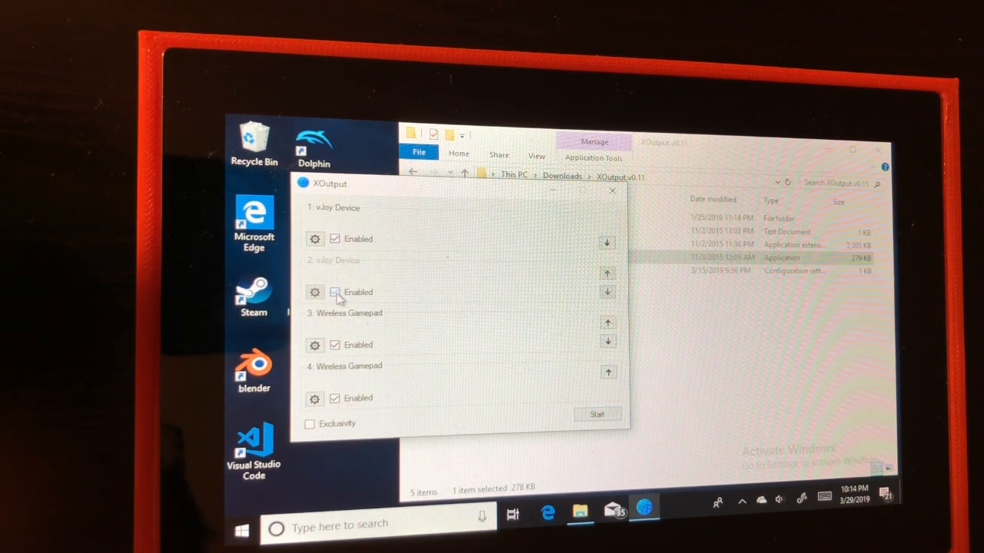
# Disable the second vJoy Device and review the first device's button mapping
pyautogui.click(335, 293)
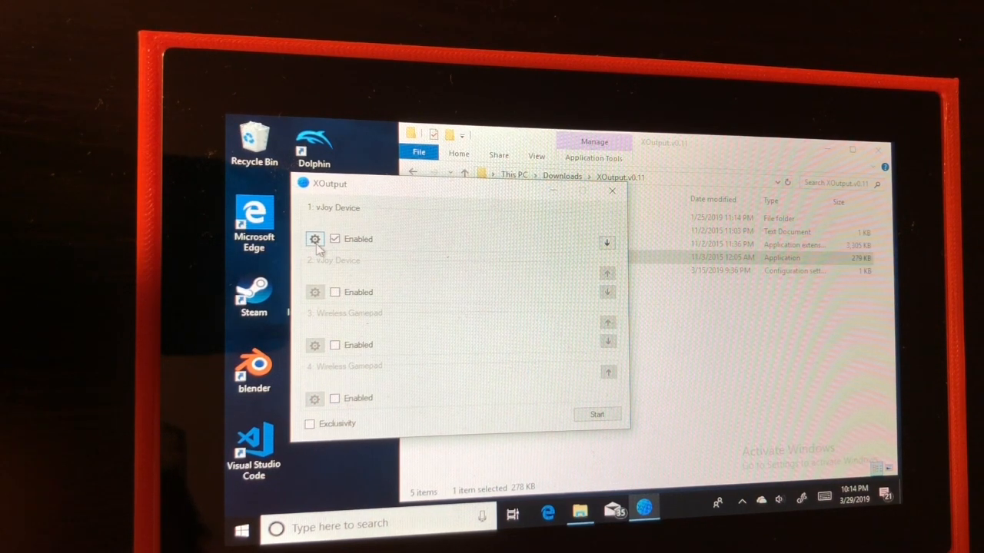
pyautogui.click(313, 240)
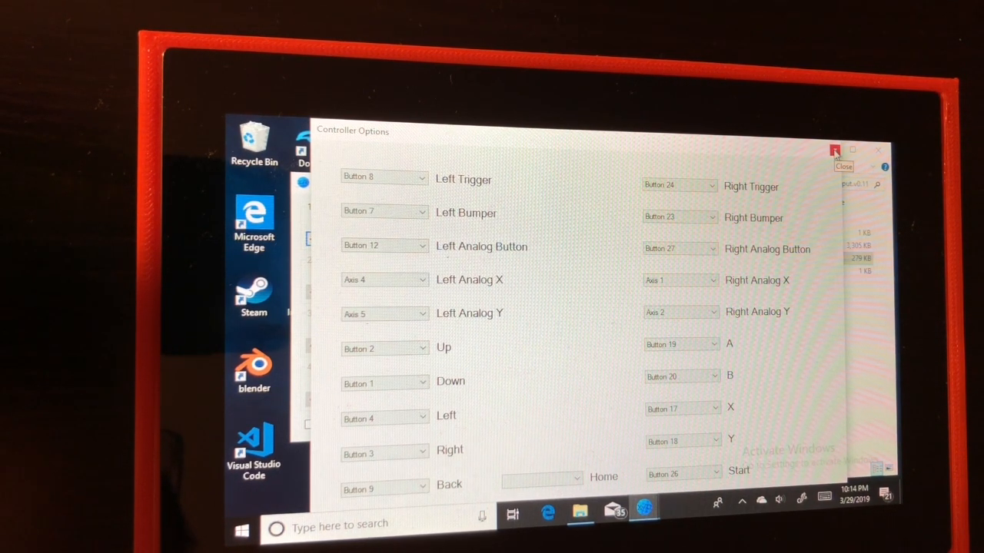
pyautogui.click(835, 150)
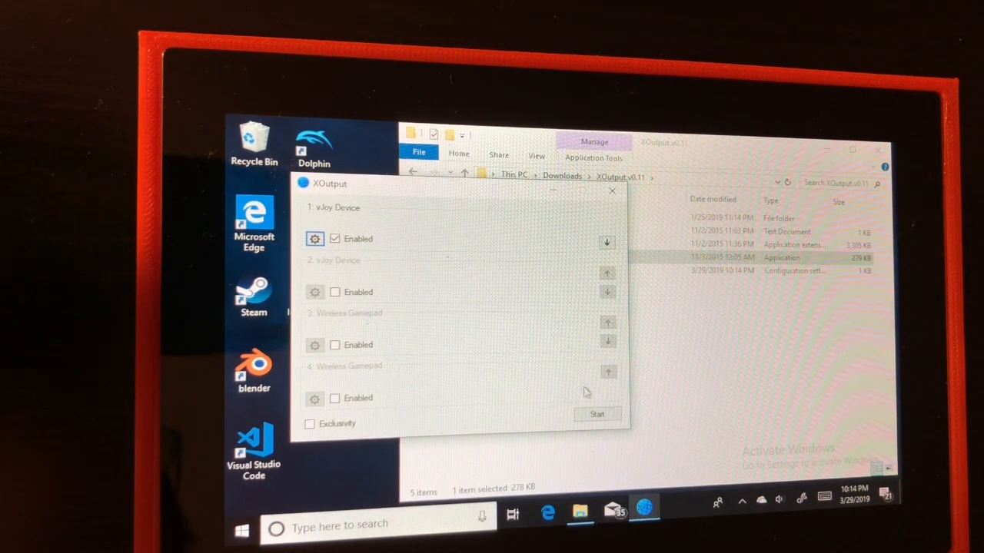
# Start emulating the Xbox controller in XOutput and bring up Windows search
pyautogui.click(596, 416)
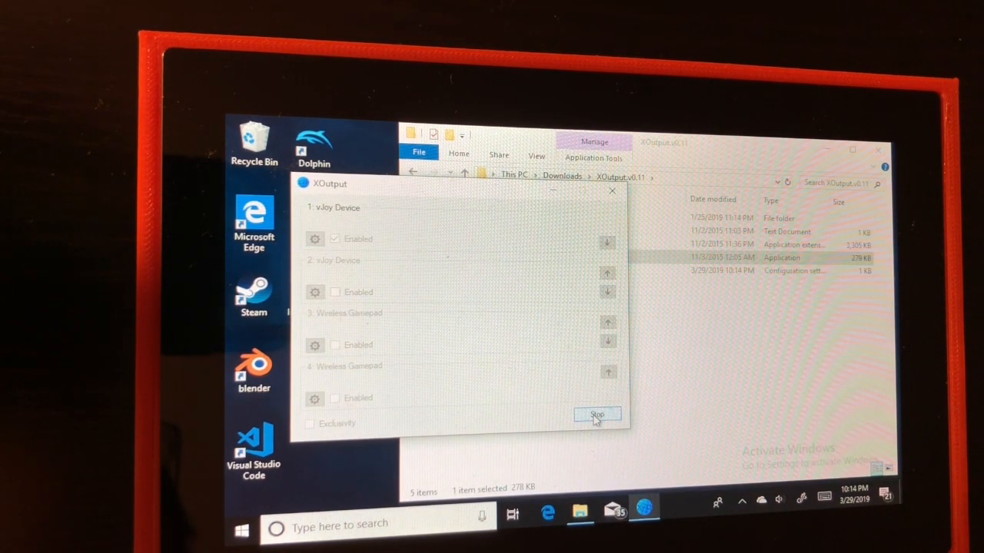
pyautogui.click(596, 415)
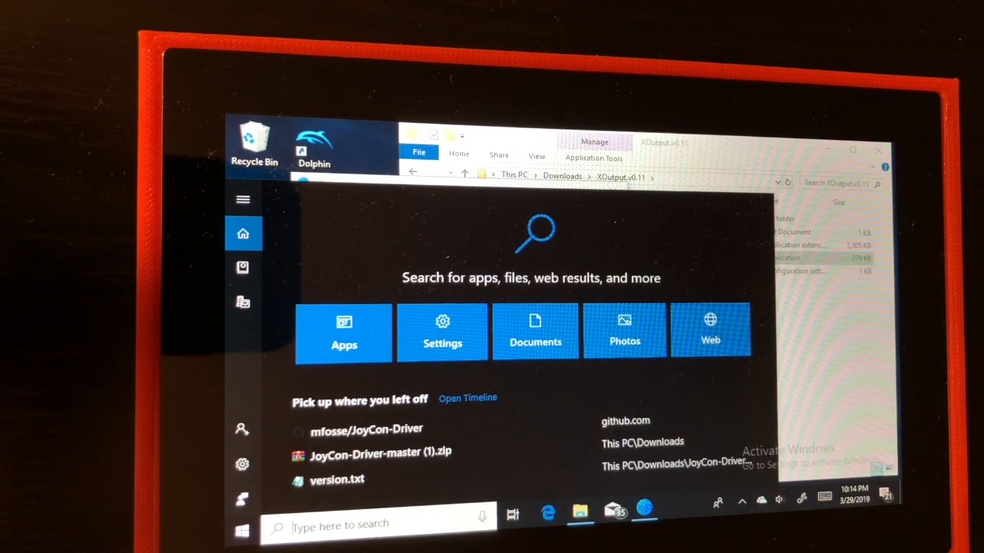
# Search 'devices' to reach the Bluetooth and other devices settings page
pyautogui.write('device')
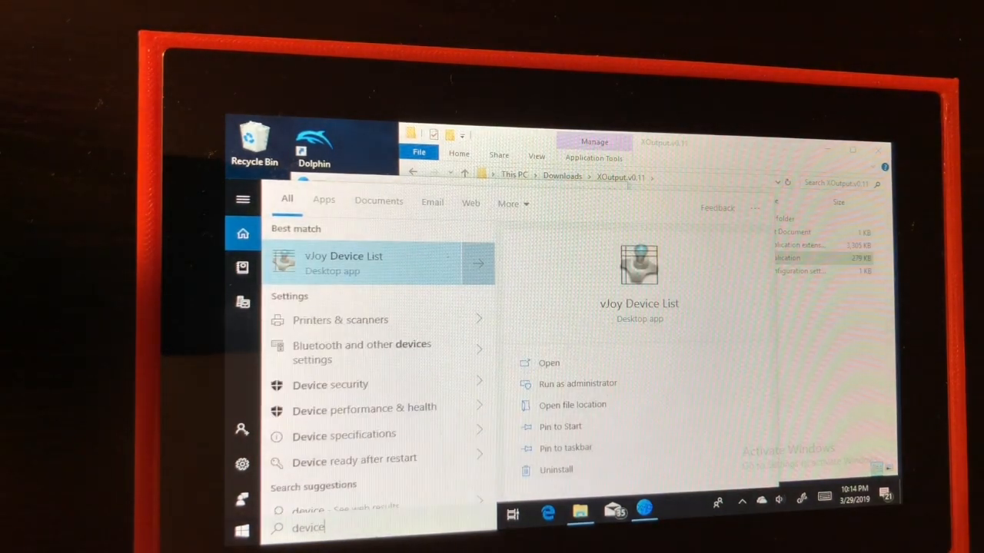
pyautogui.write('s')
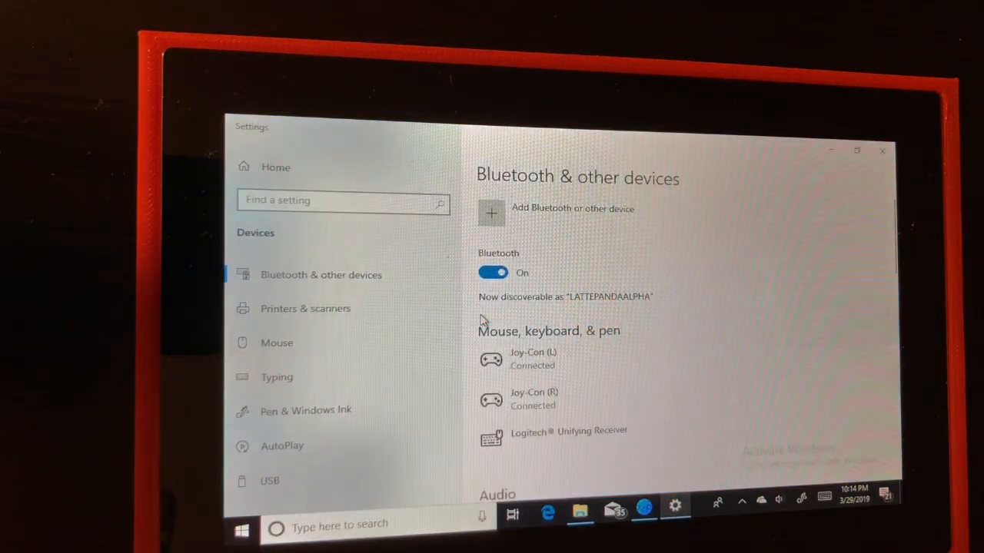
# Scroll the device list to find the Xbox 360 Controller for Windows entry
pyautogui.scroll(-3)
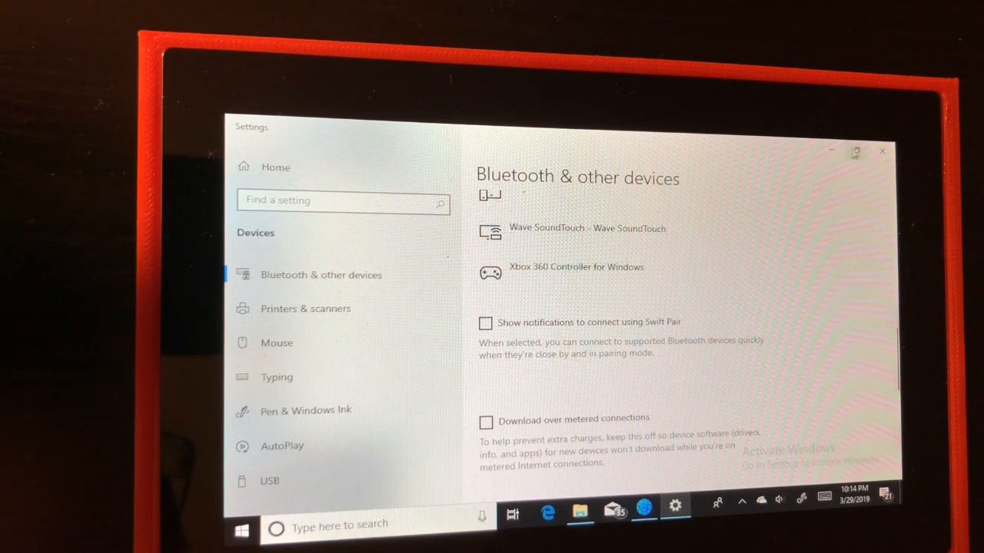
pyautogui.moveTo(882, 152)
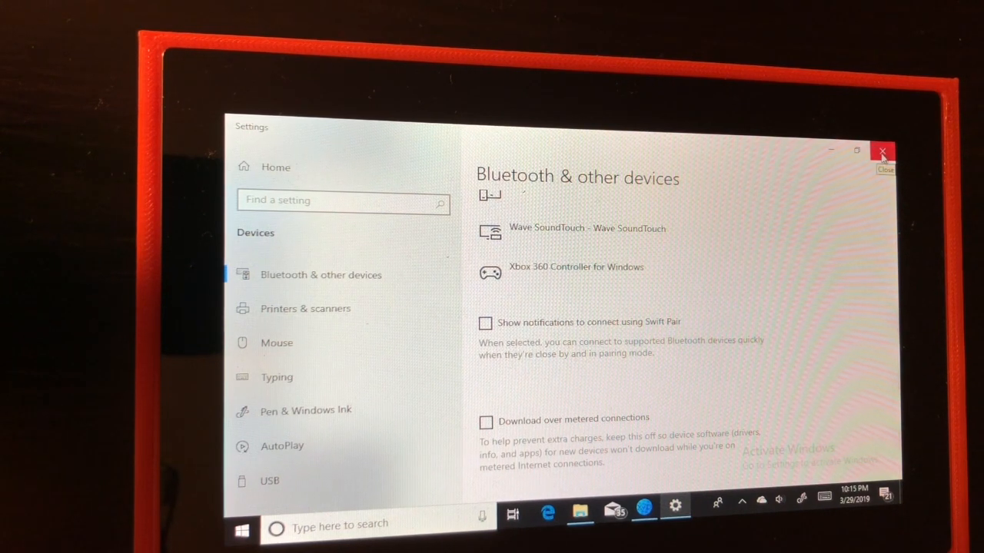